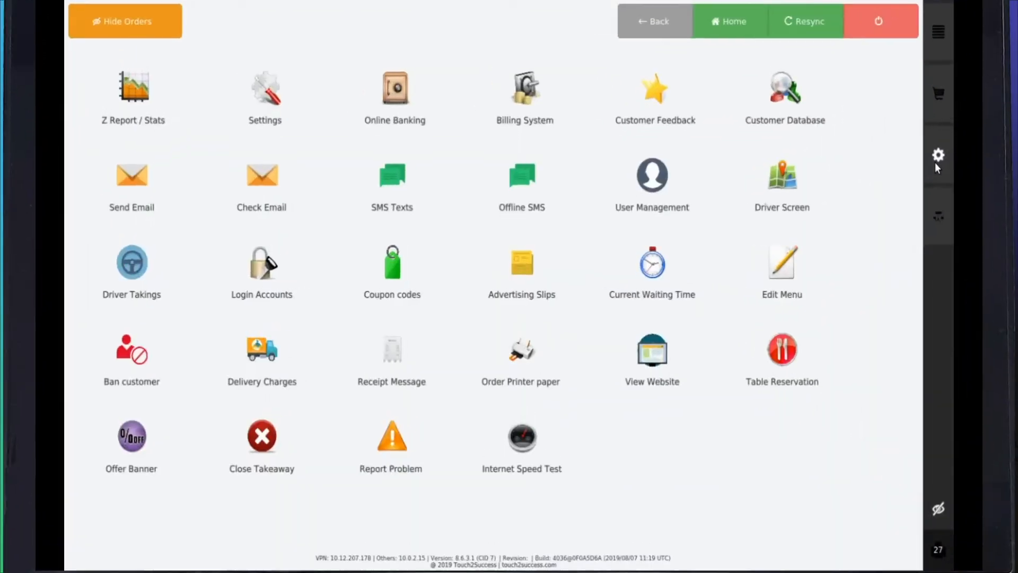
# Enter Driver Takings with the PIN and show the seven-driver management list
pyautogui.click(132, 266)
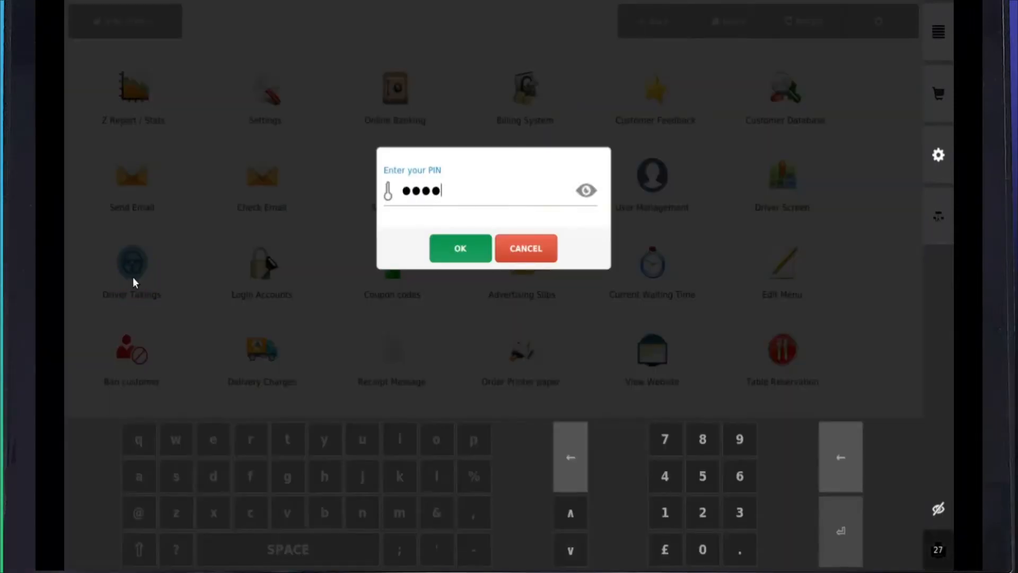
pyautogui.click(459, 249)
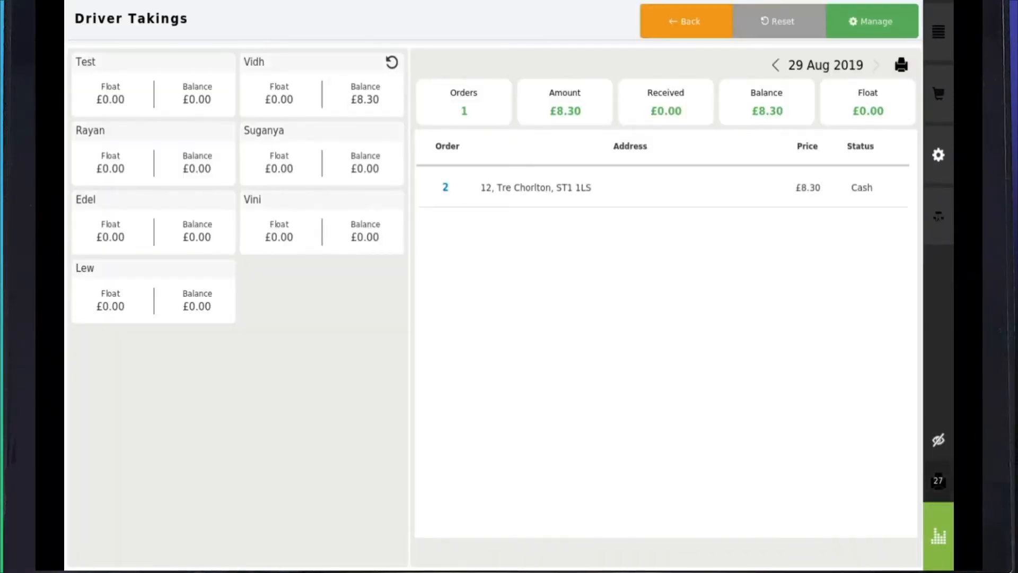
pyautogui.click(872, 21)
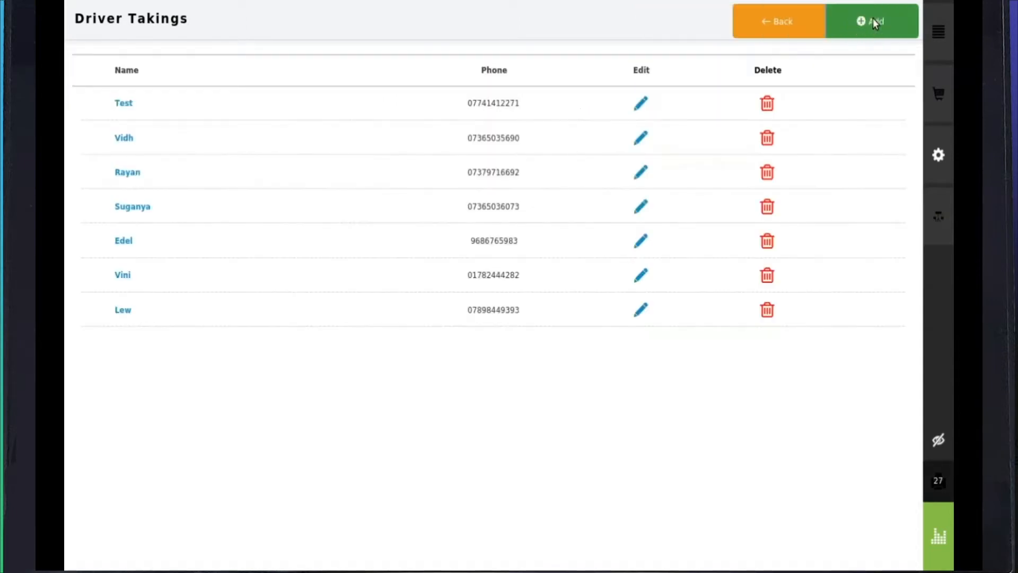
pyautogui.click(872, 21)
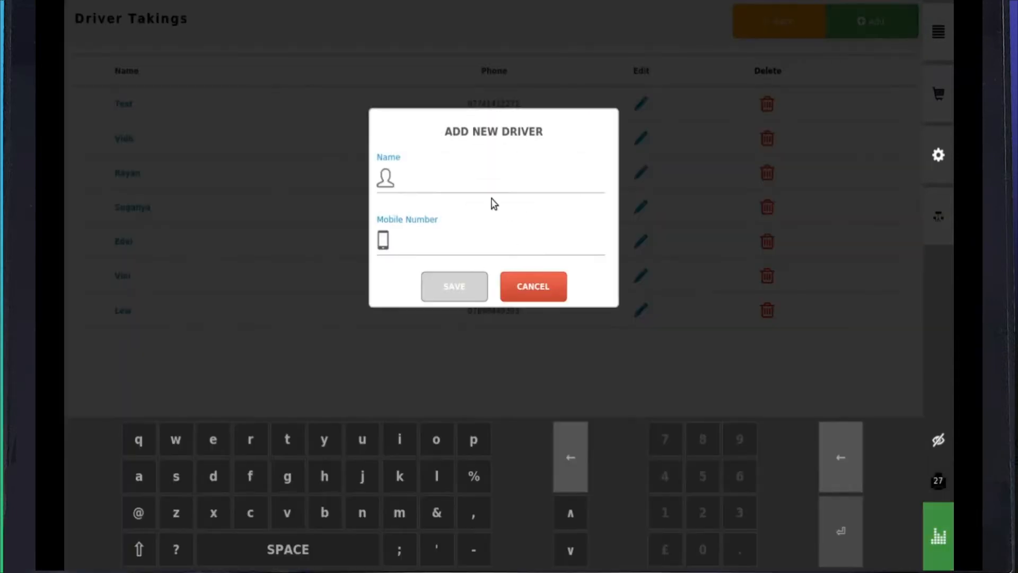
pyautogui.write('John')
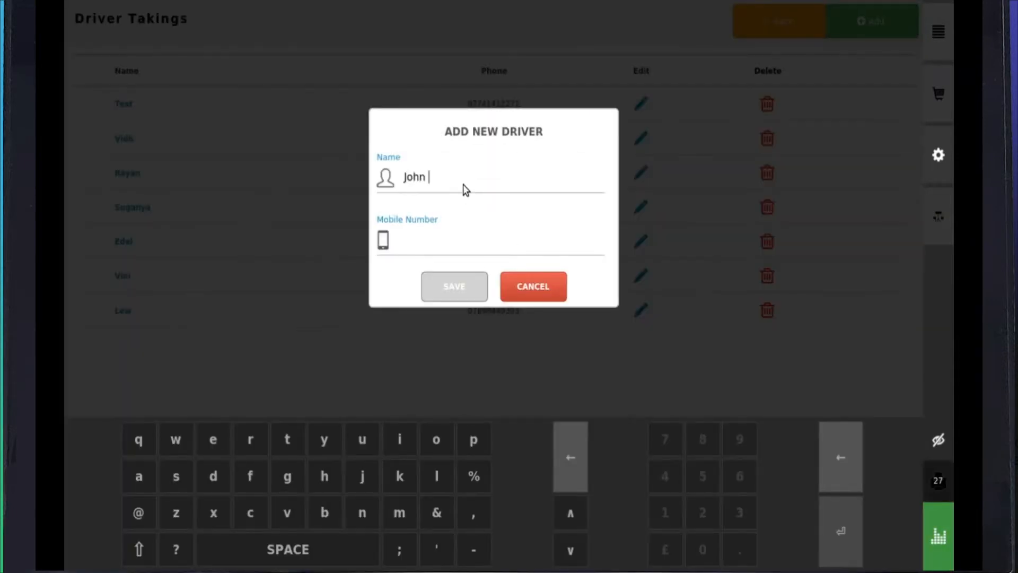
pyautogui.write('Smith')
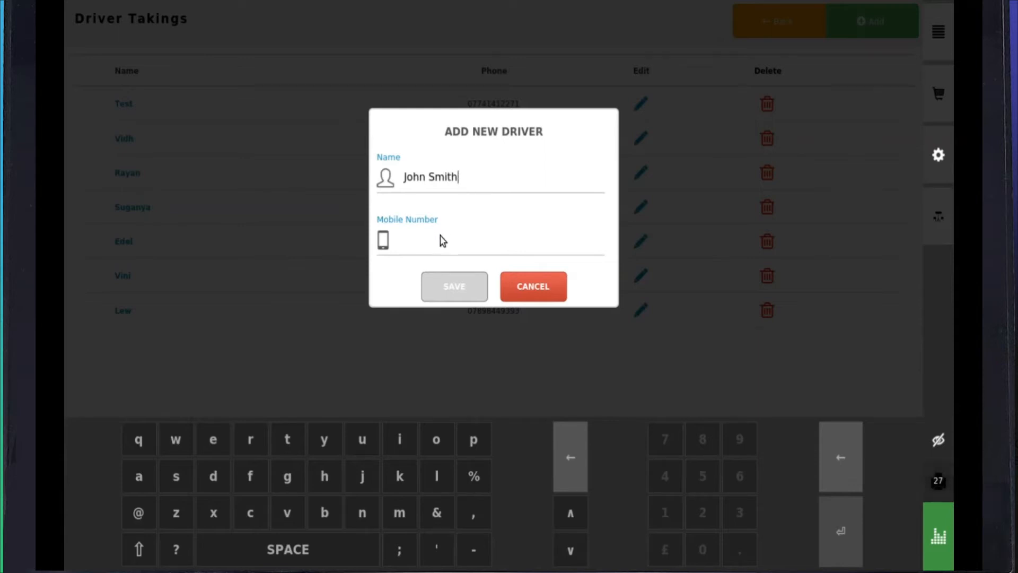
pyautogui.write('07365061')
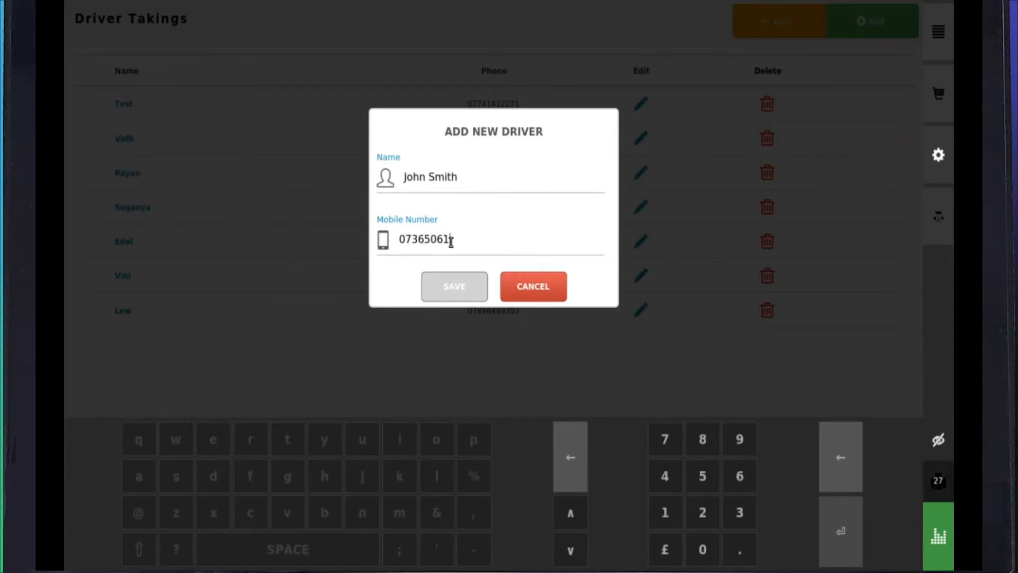
pyautogui.click(454, 285)
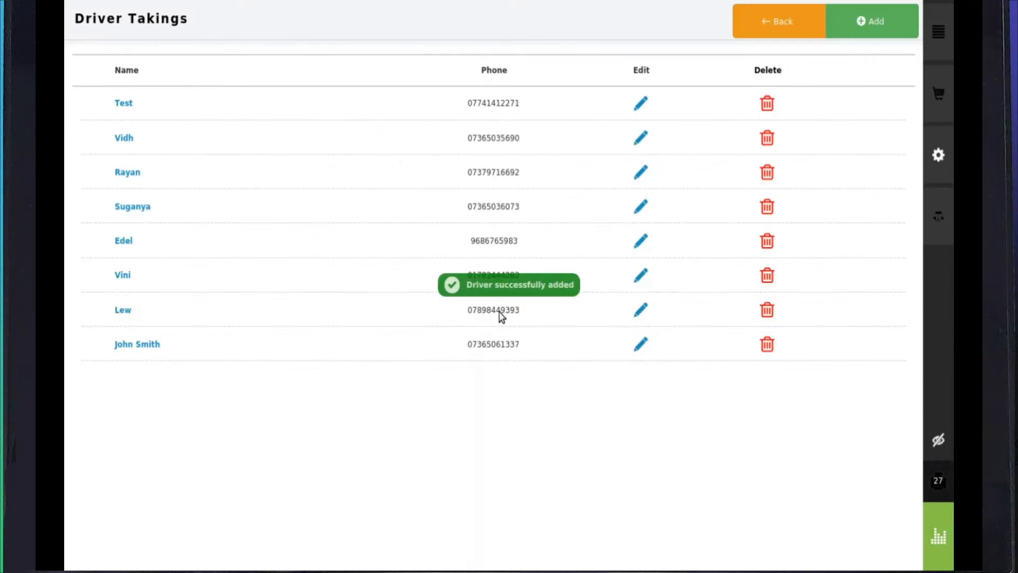
pyautogui.moveTo(779, 28)
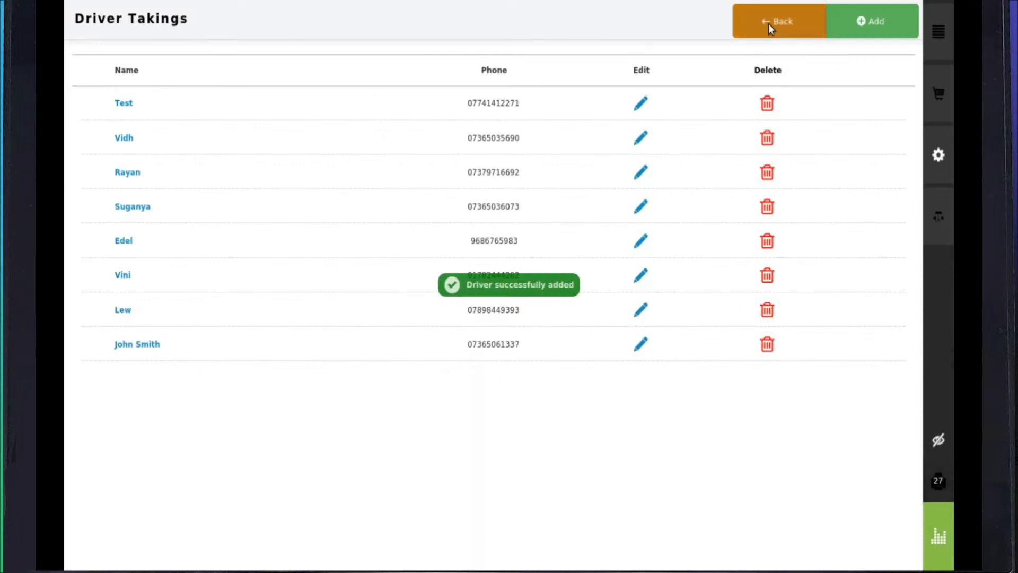
pyautogui.click(778, 21)
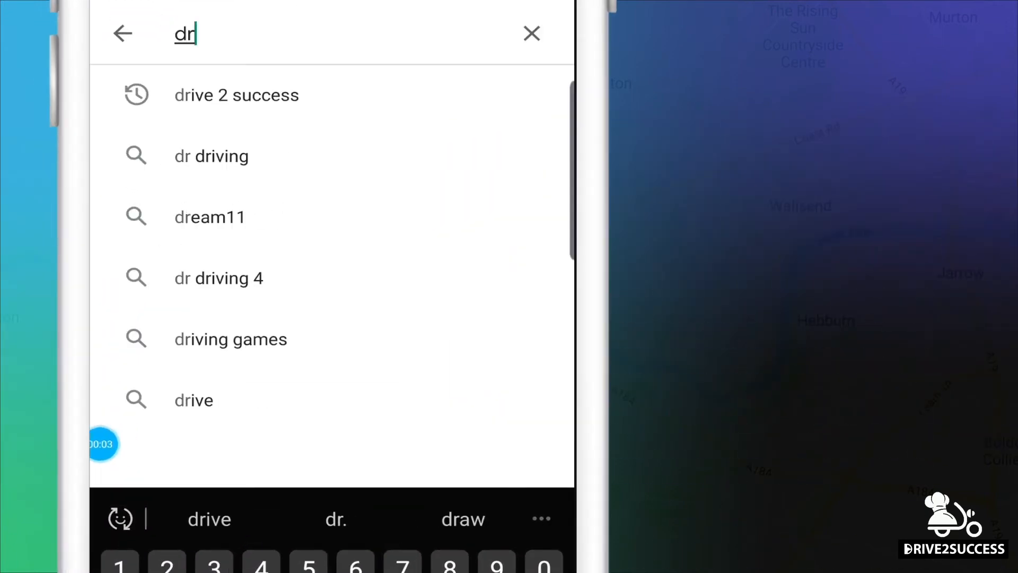
# Find Drive2Success, sign in with the mobile number and OTP, and allow location access
pyautogui.click(236, 94)
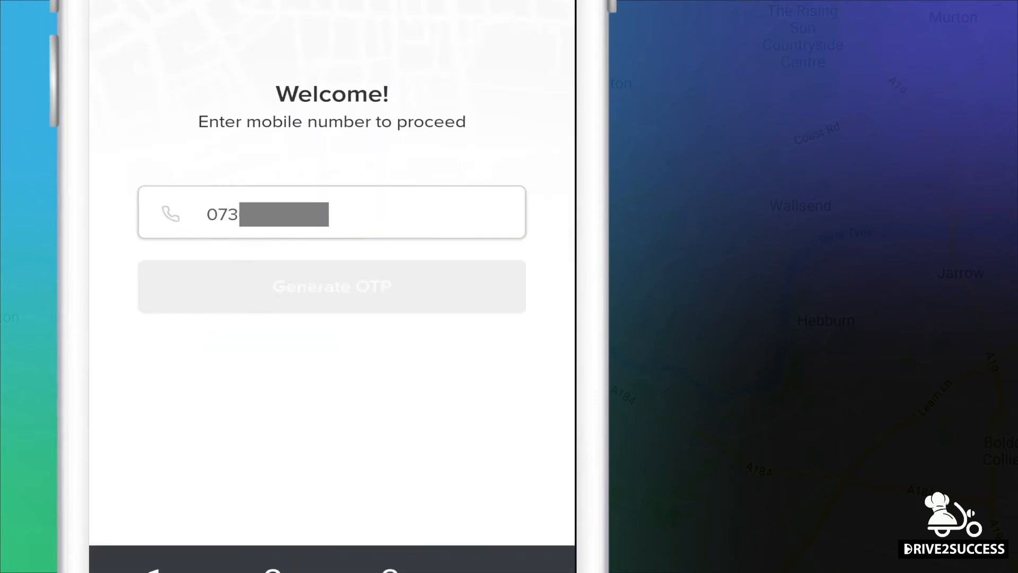
pyautogui.click(332, 287)
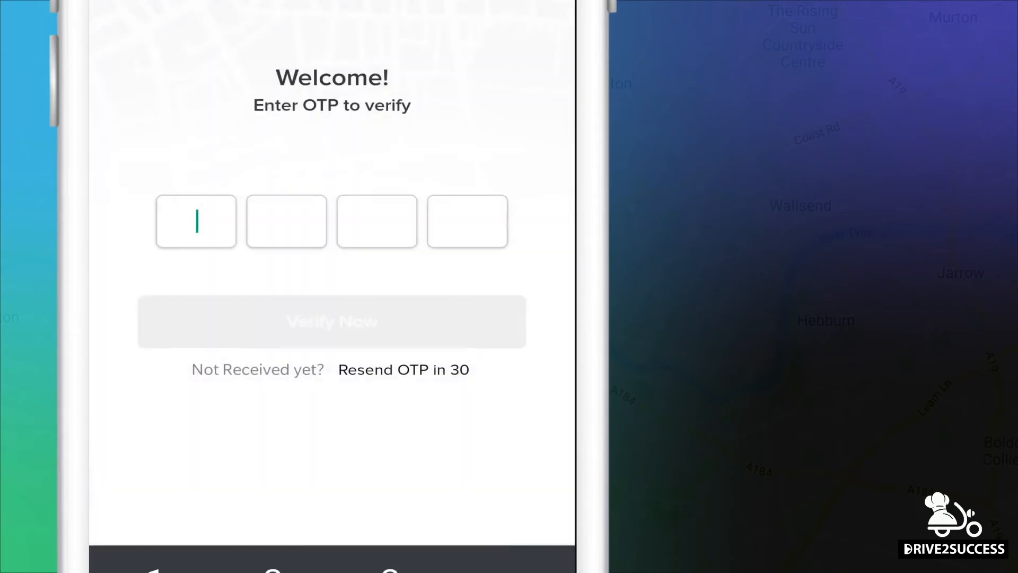
pyautogui.write('97')
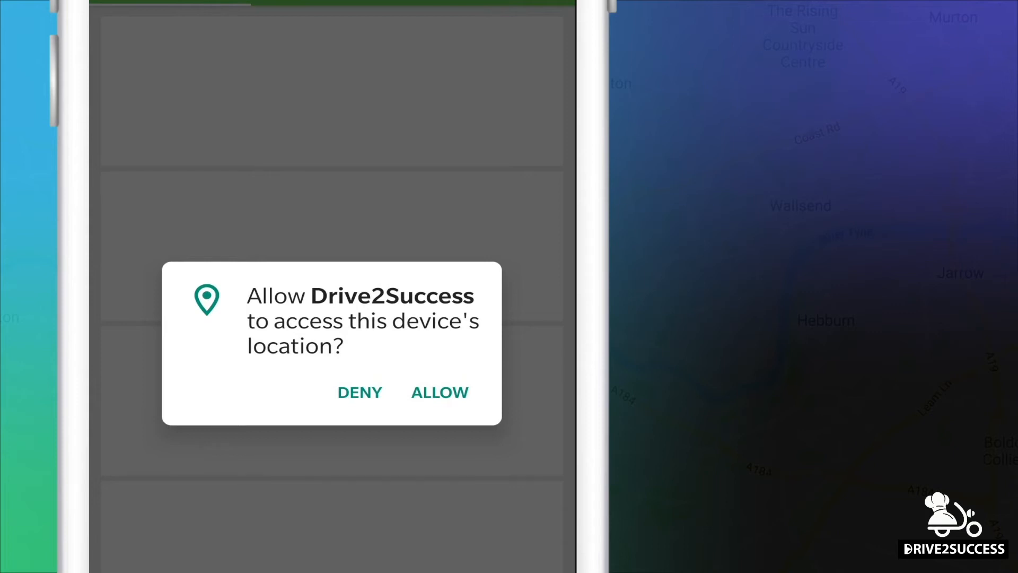
pyautogui.click(439, 391)
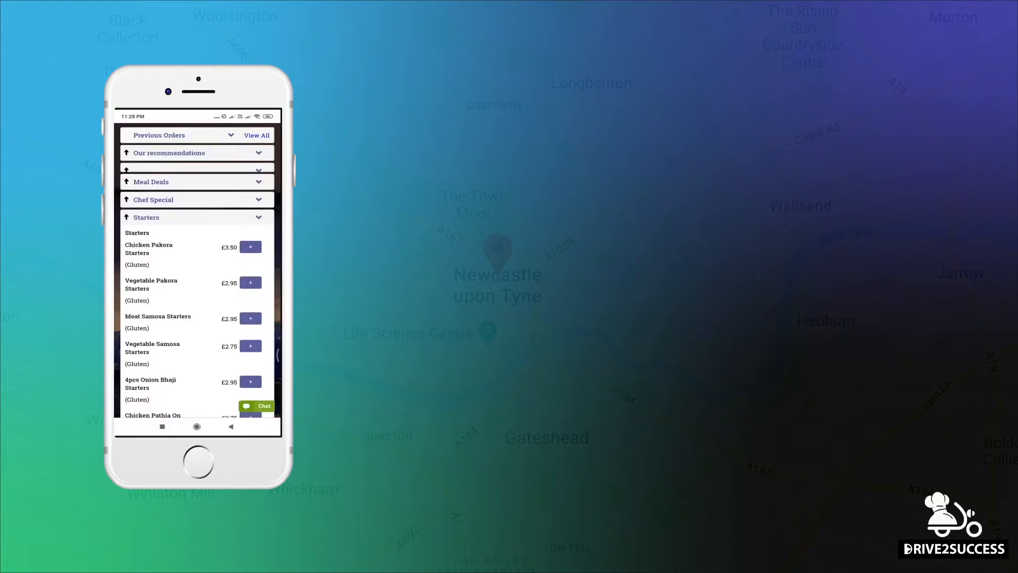
# Check out the 6x Vegetable Pakora Starters basket as a £18.44 cash delivery order
pyautogui.click(250, 282)
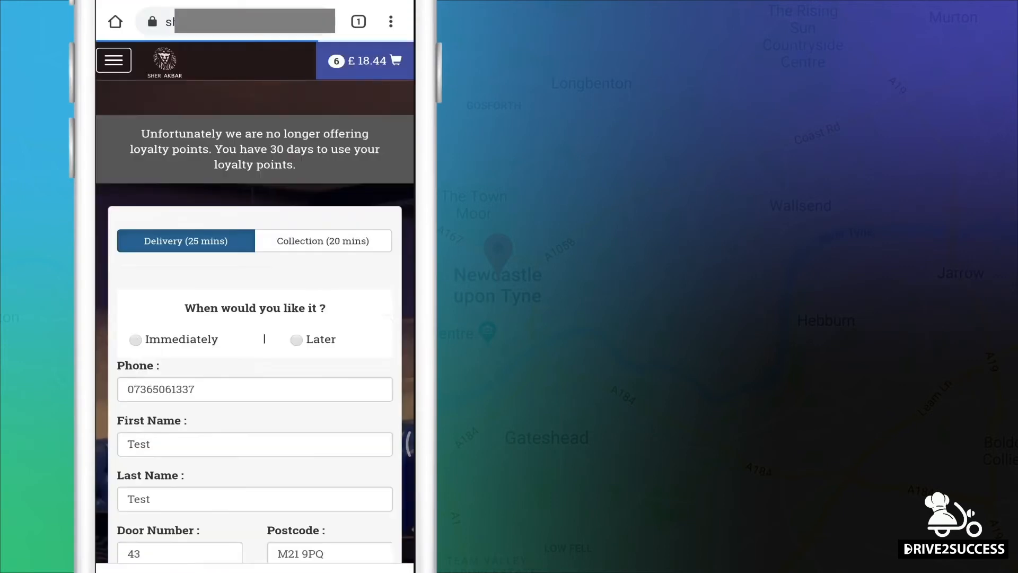
pyautogui.scroll(-3)
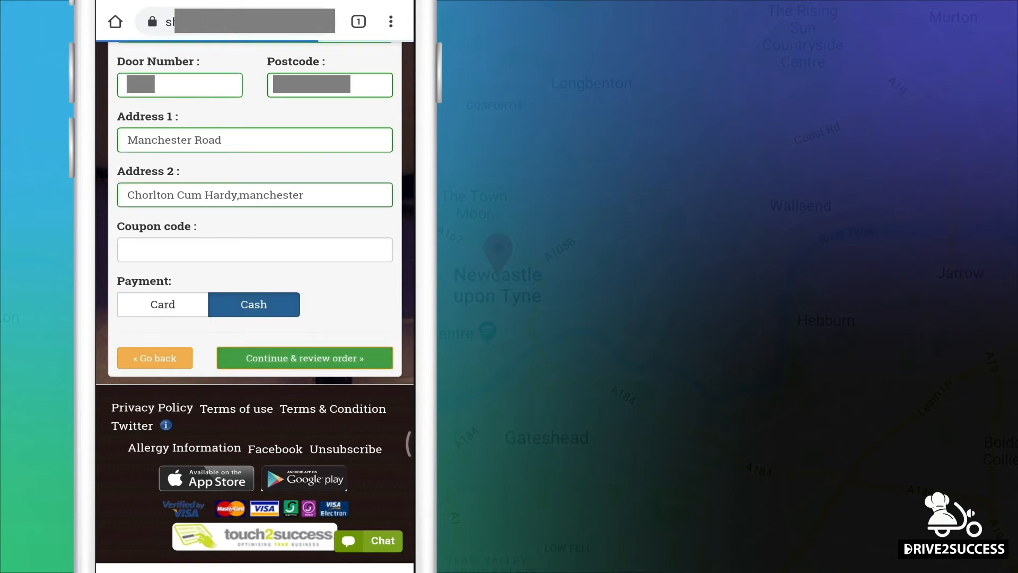
pyautogui.click(303, 358)
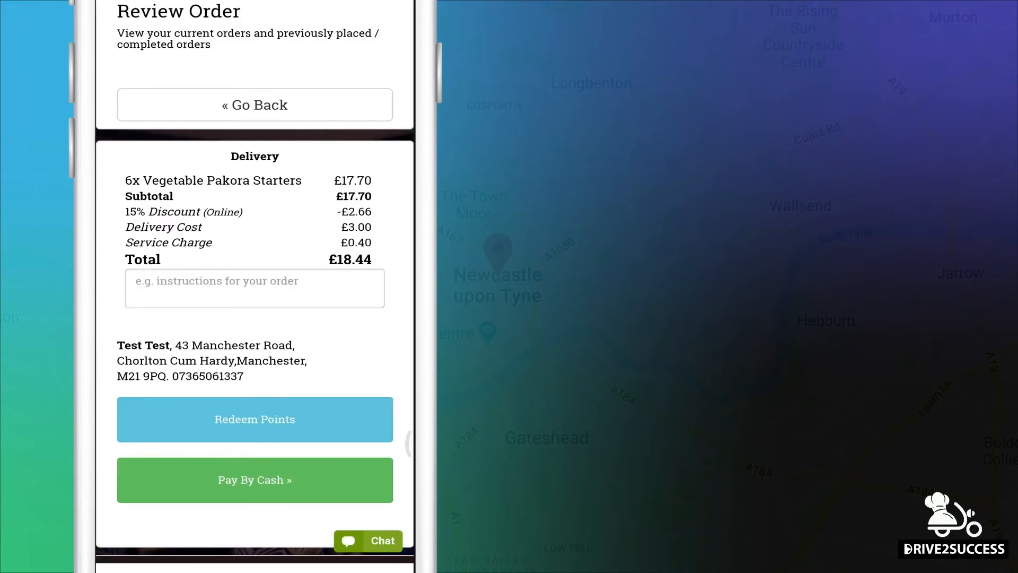
pyautogui.click(253, 479)
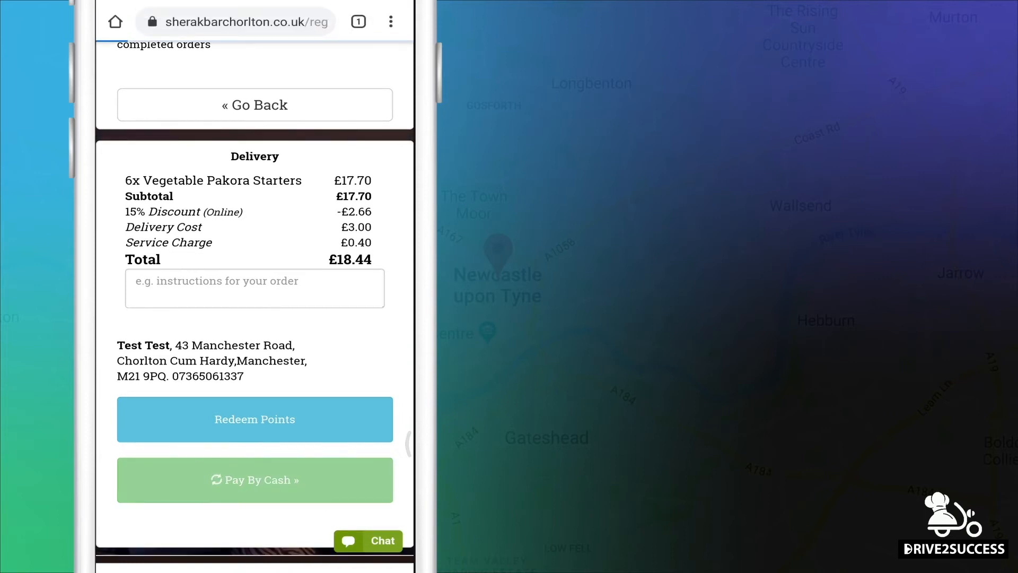
pyautogui.click(254, 479)
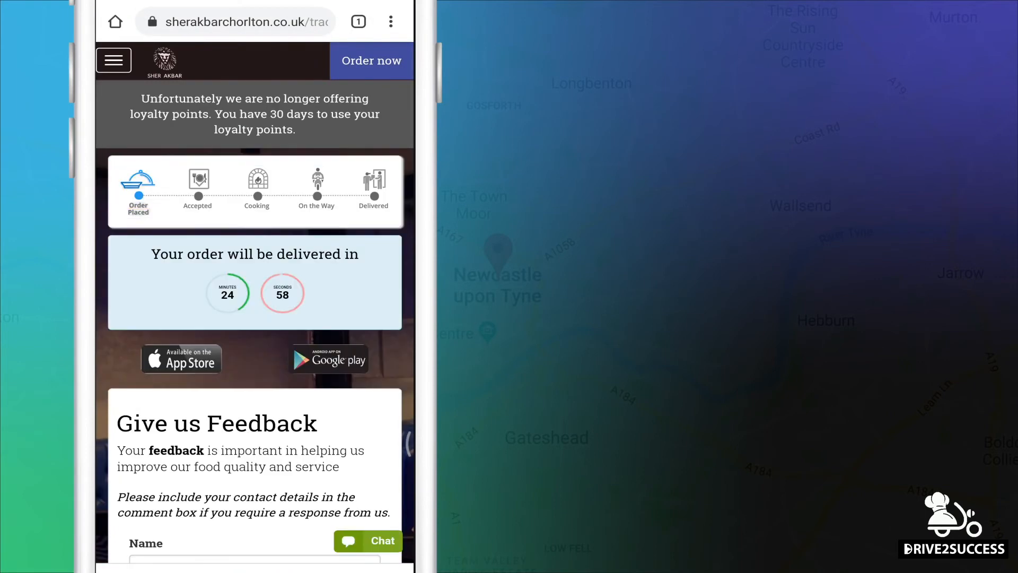
pyautogui.scroll(-3)
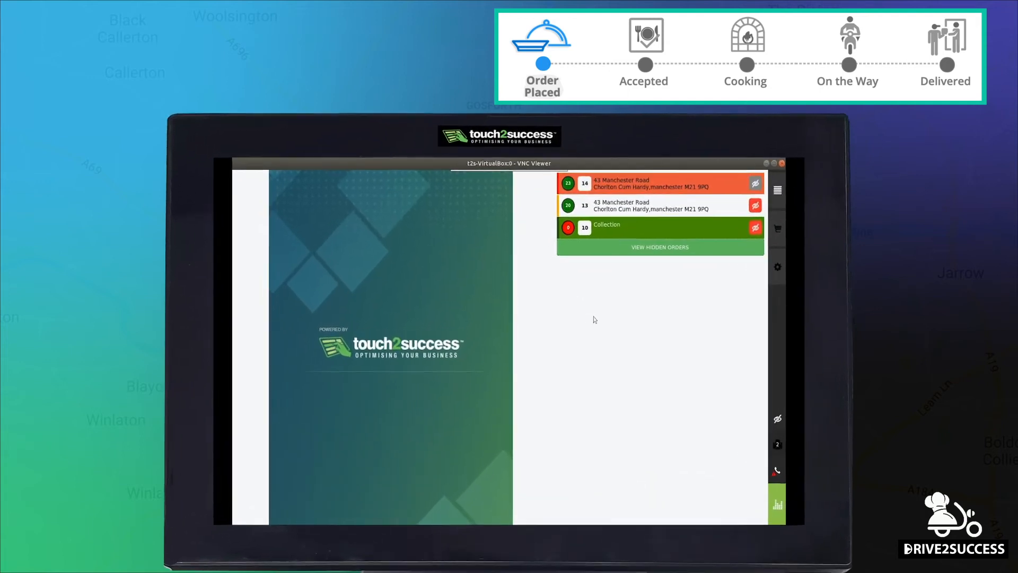
pyautogui.click(649, 183)
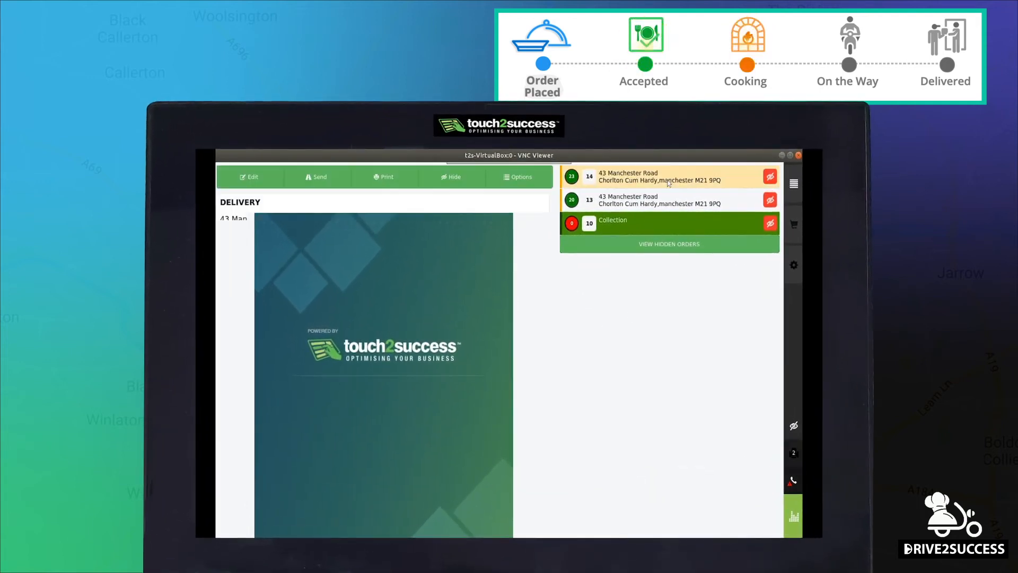
pyautogui.click(656, 176)
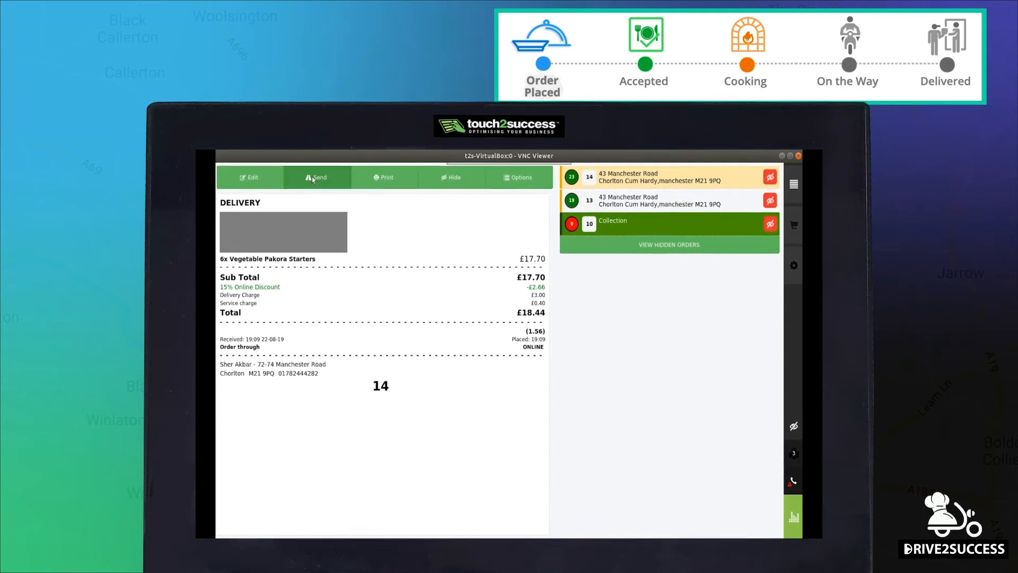
pyautogui.click(317, 177)
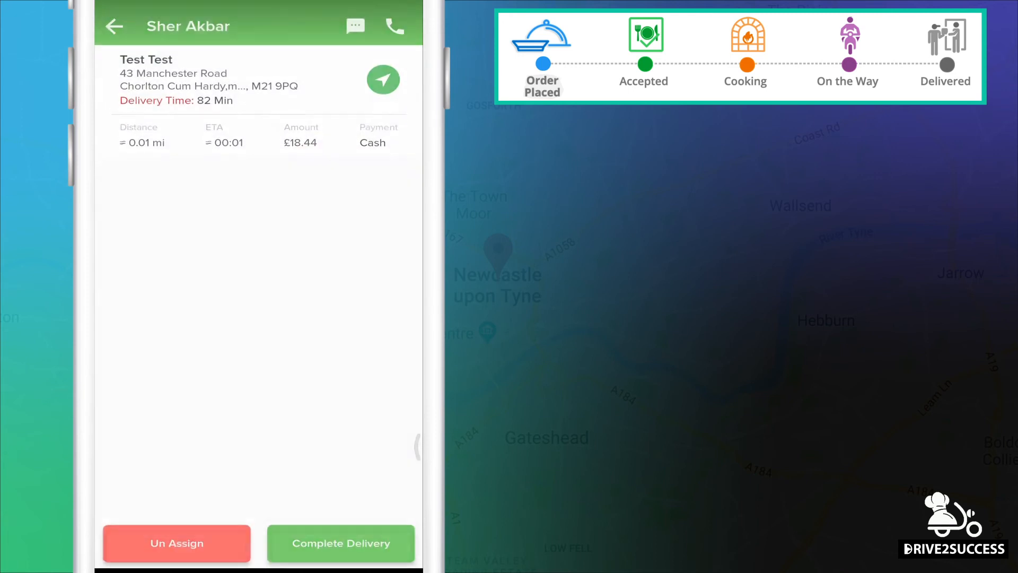
pyautogui.click(340, 543)
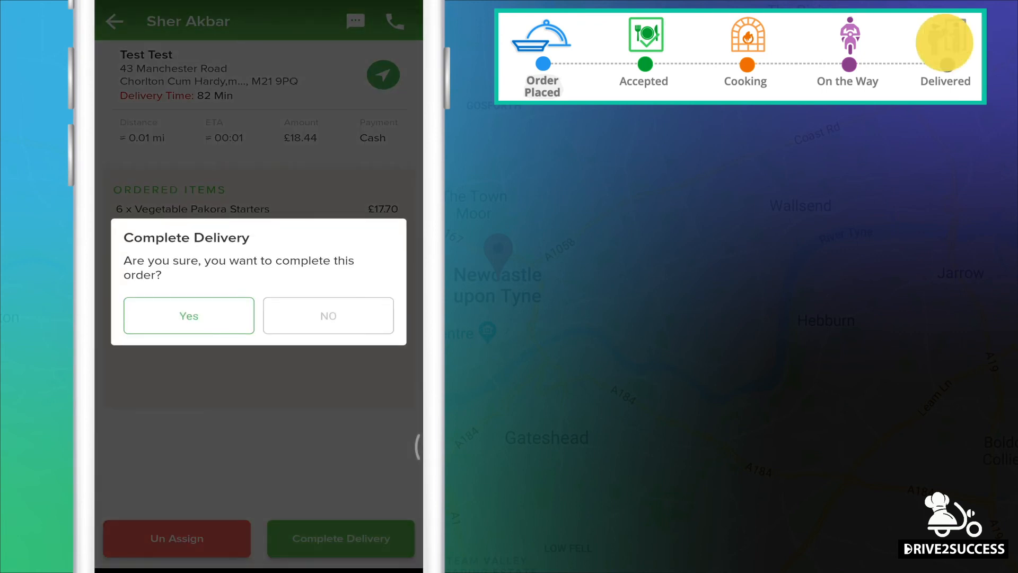
pyautogui.click(189, 316)
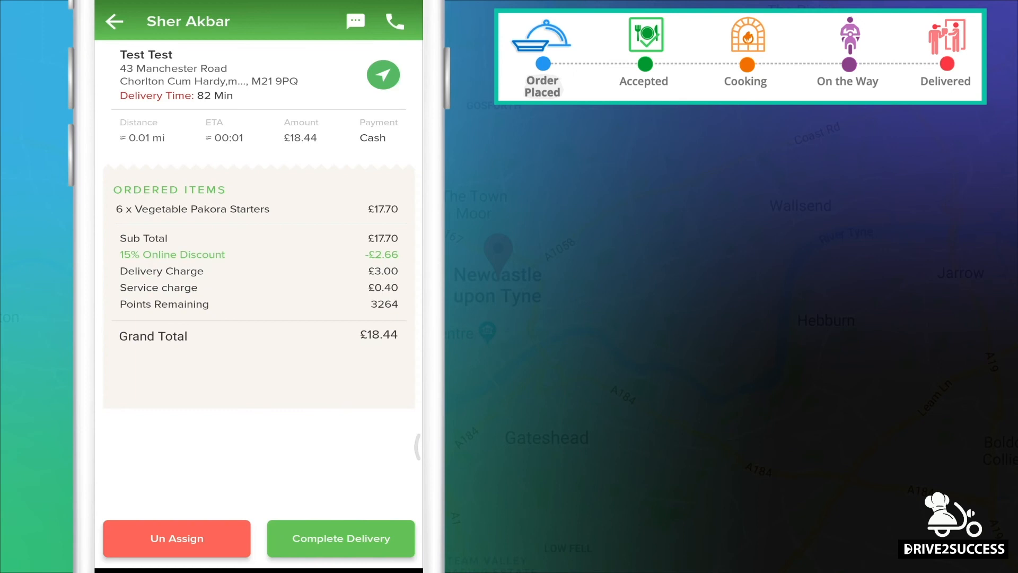
pyautogui.click(341, 539)
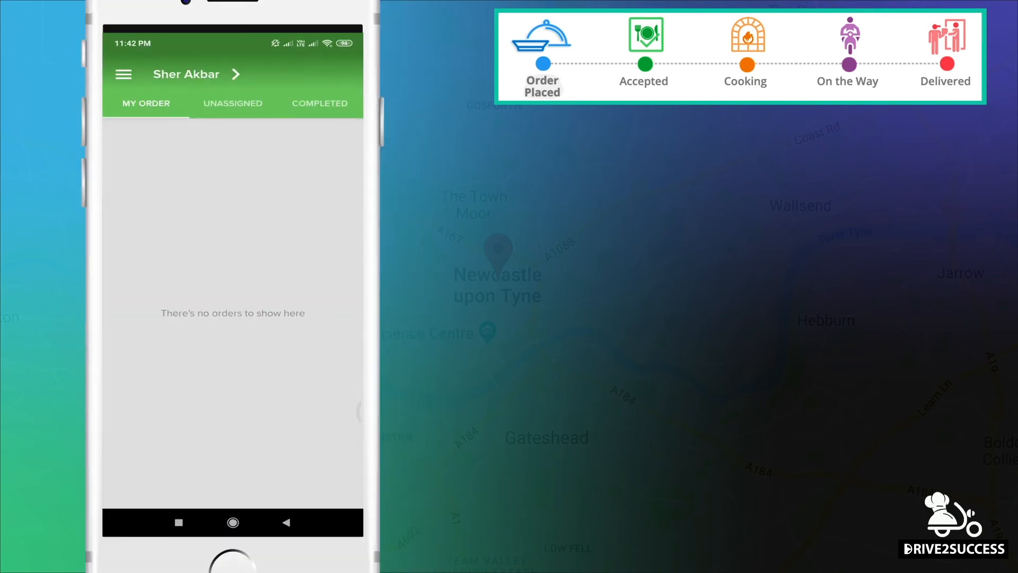